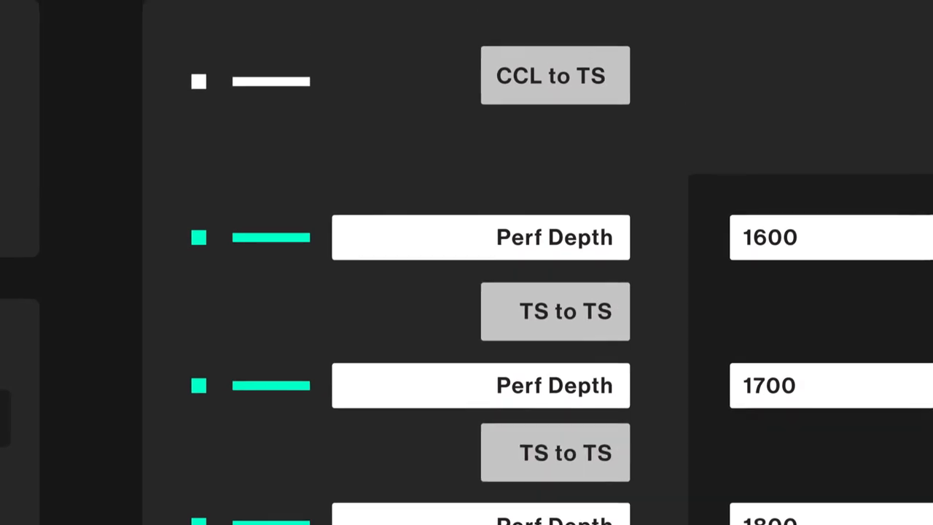
scroll("down", 3)
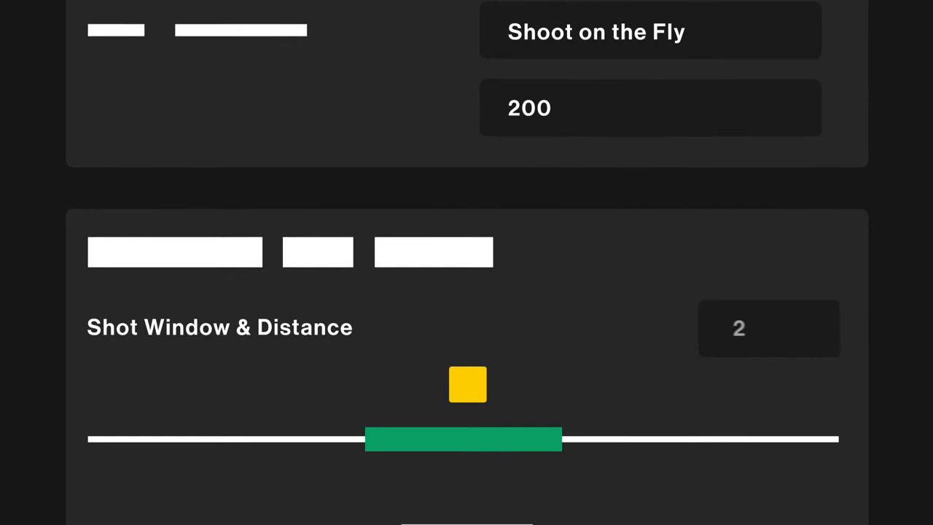